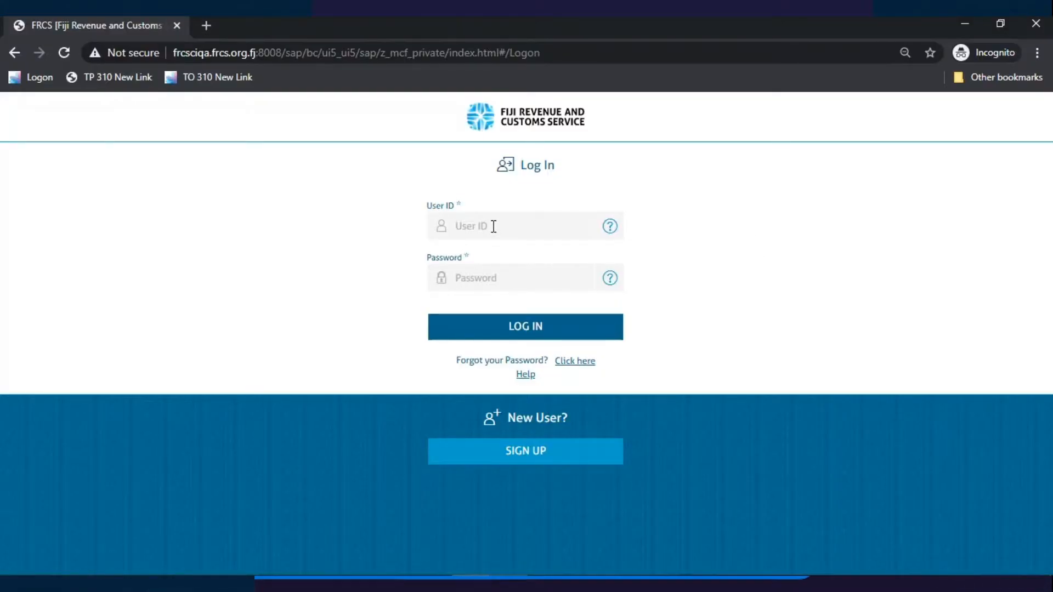
Log in to the taxpayer portal and start a new SRT Ring-Fencing request from Requests
click(524, 327)
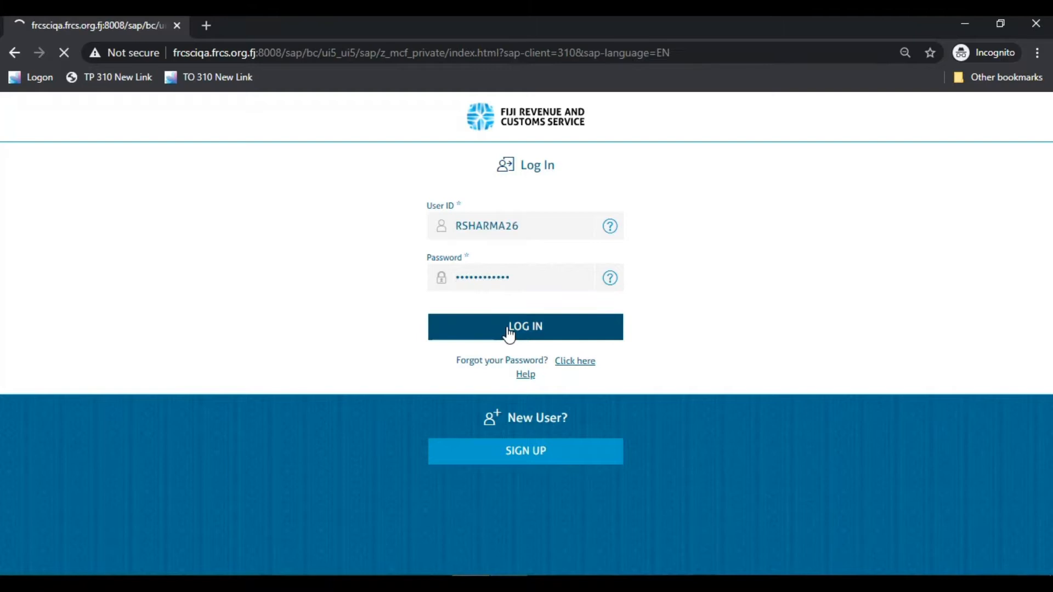
click(524, 327)
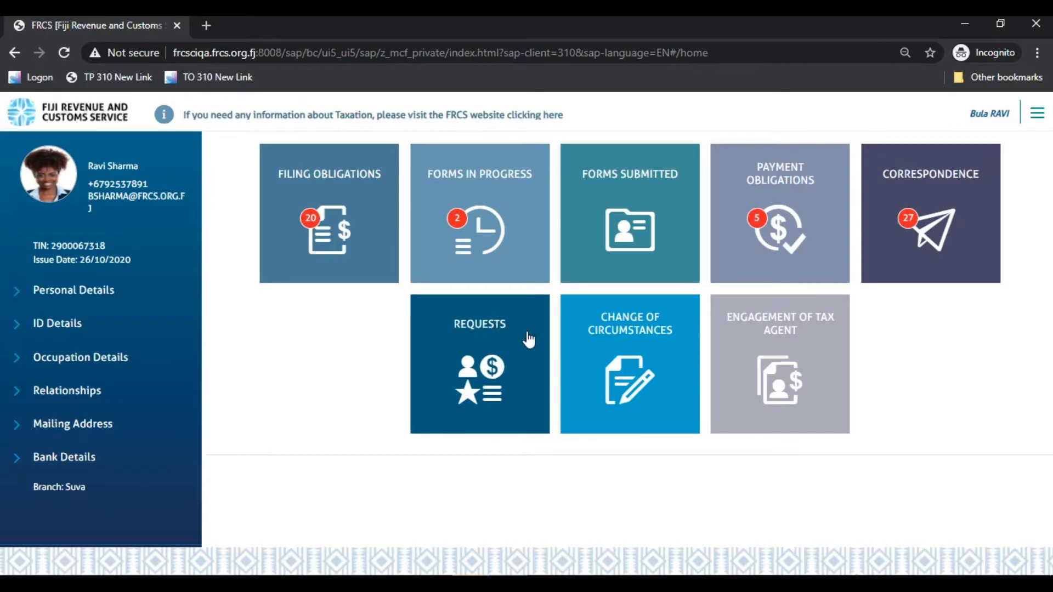
click(479, 363)
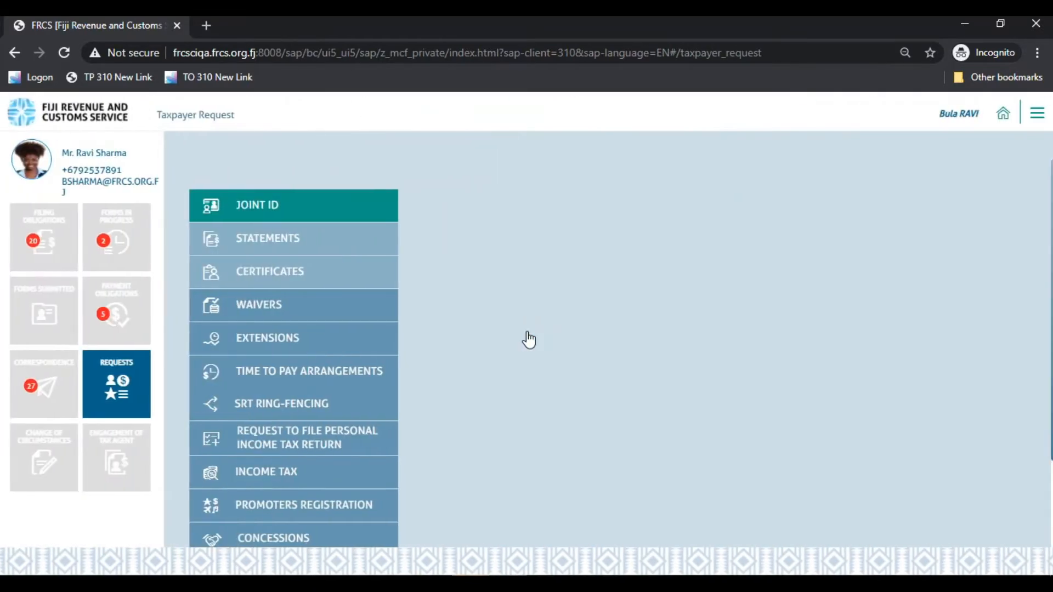
mouse_move(268, 389)
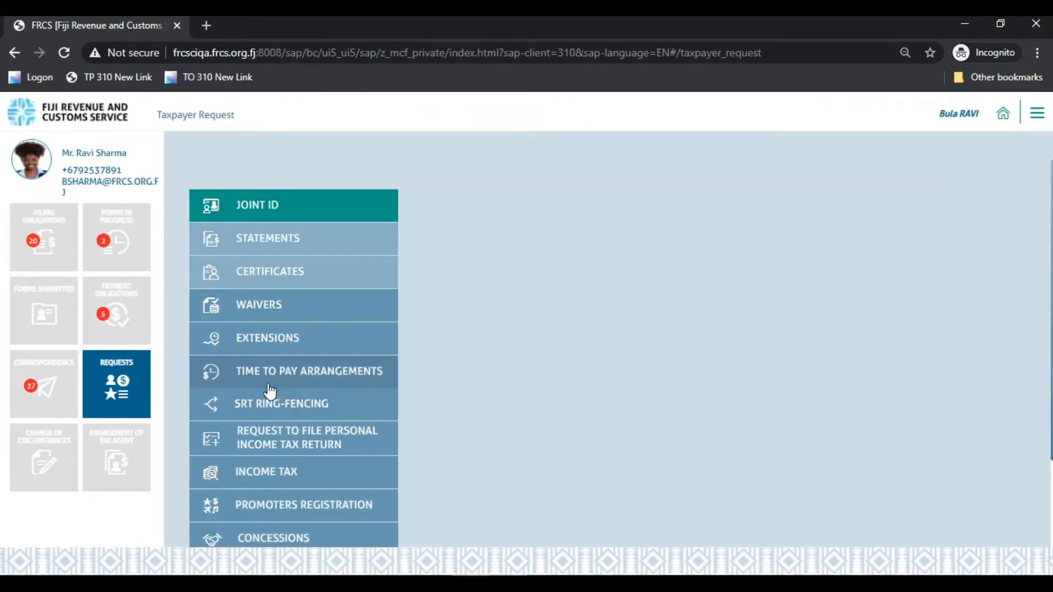
click(282, 403)
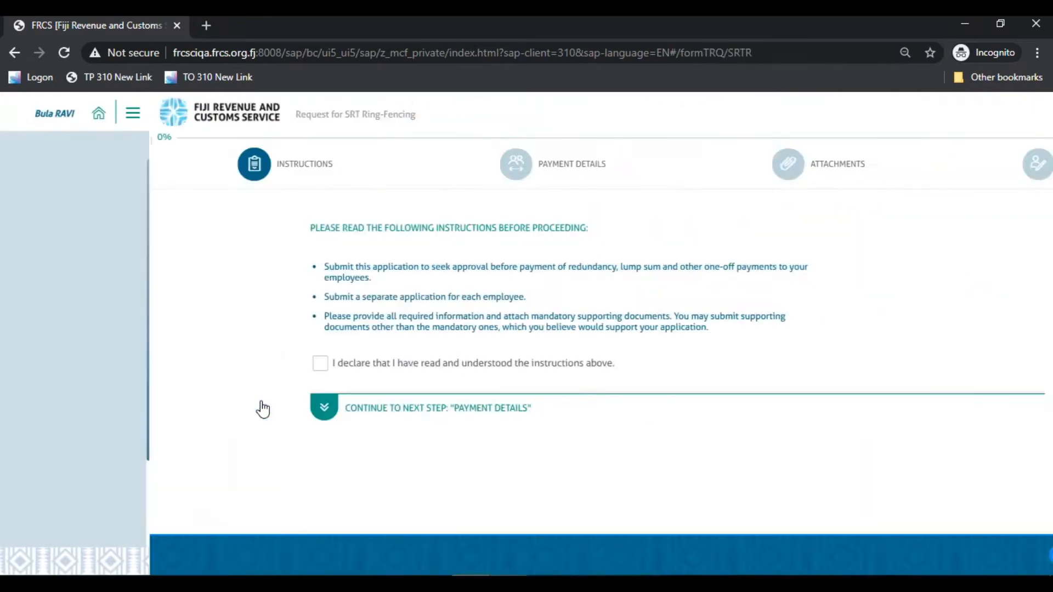
Declare the instructions were read and understood, then continue to Payment Details
click(132, 113)
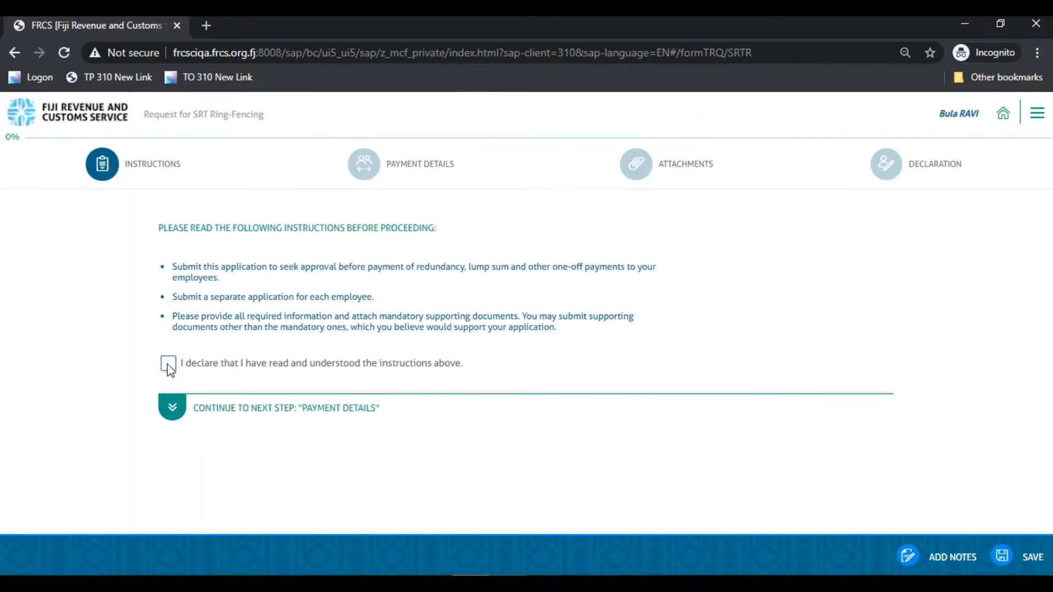
click(169, 362)
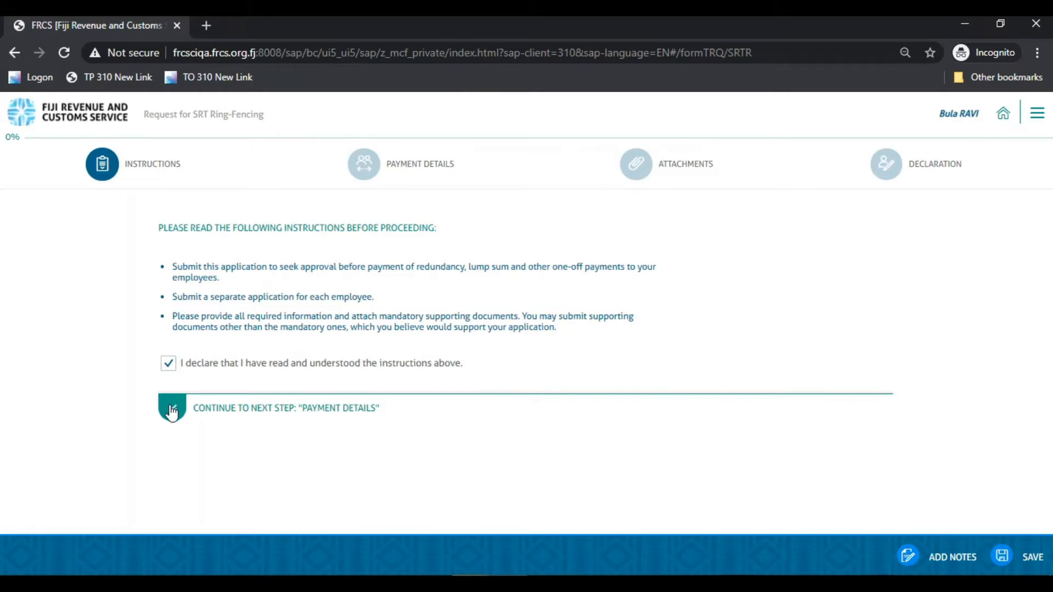
click(172, 408)
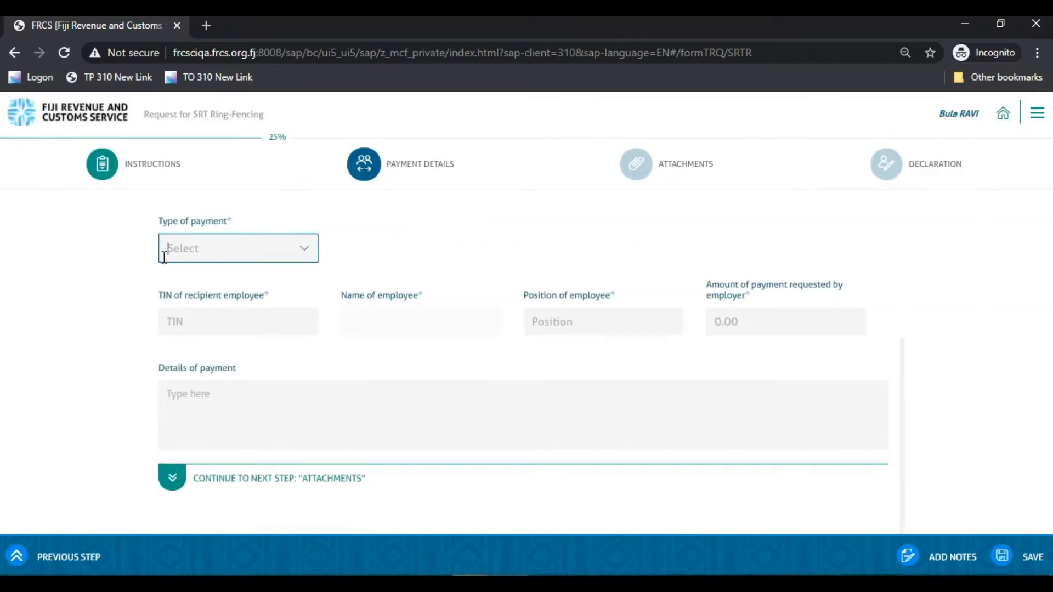
Choose Redundancy Payment, enter the employee TIN and position 'Manager'
click(304, 248)
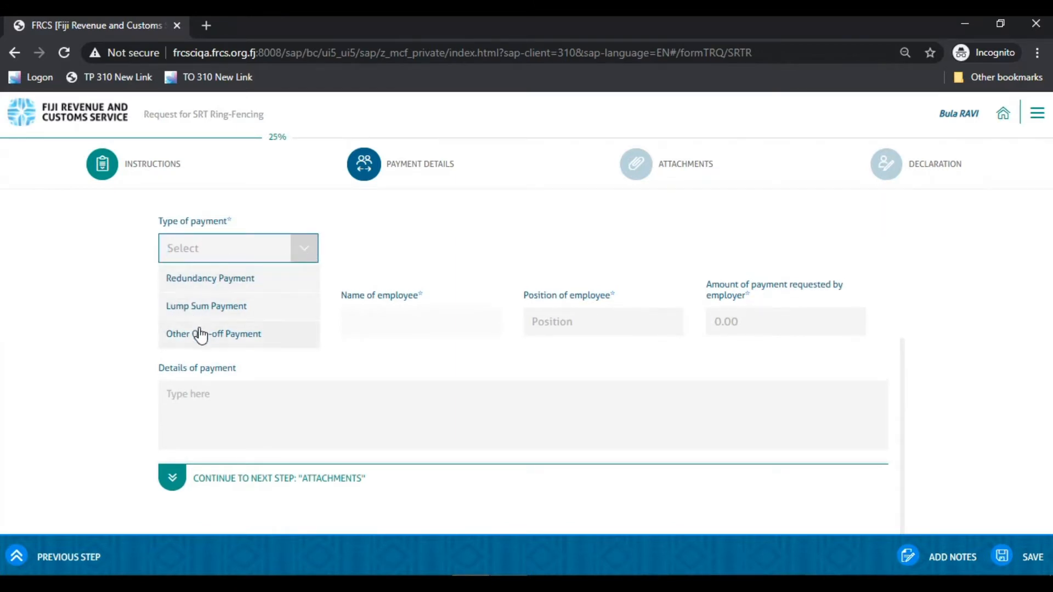
click(209, 277)
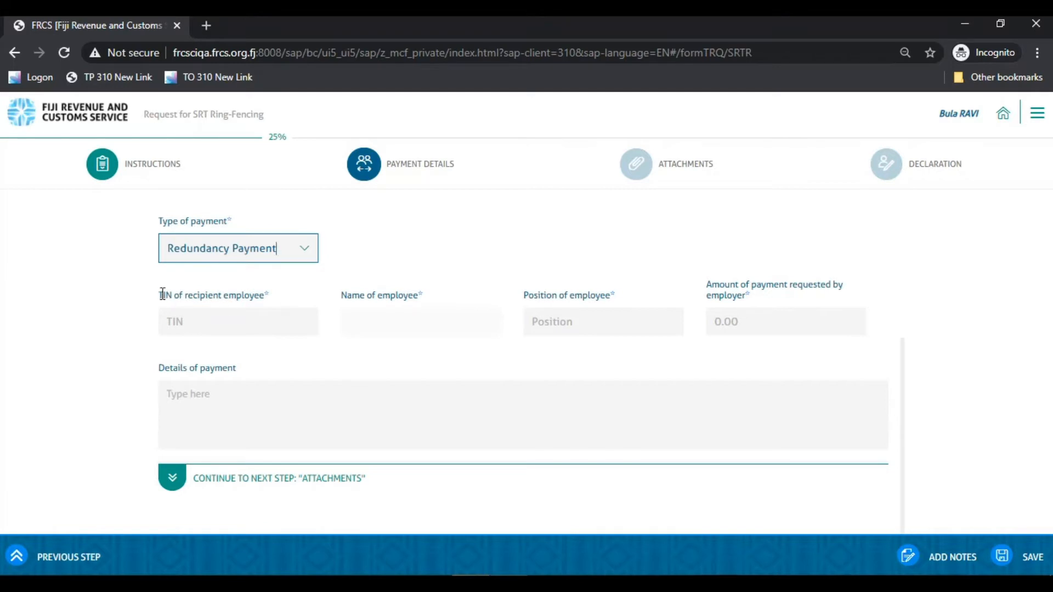
click(237, 321)
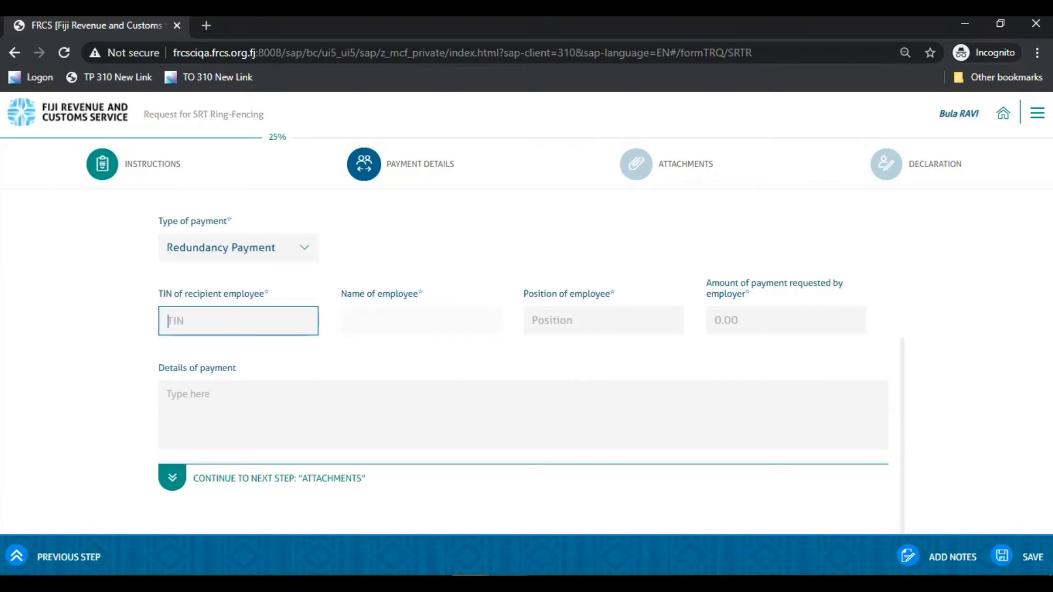
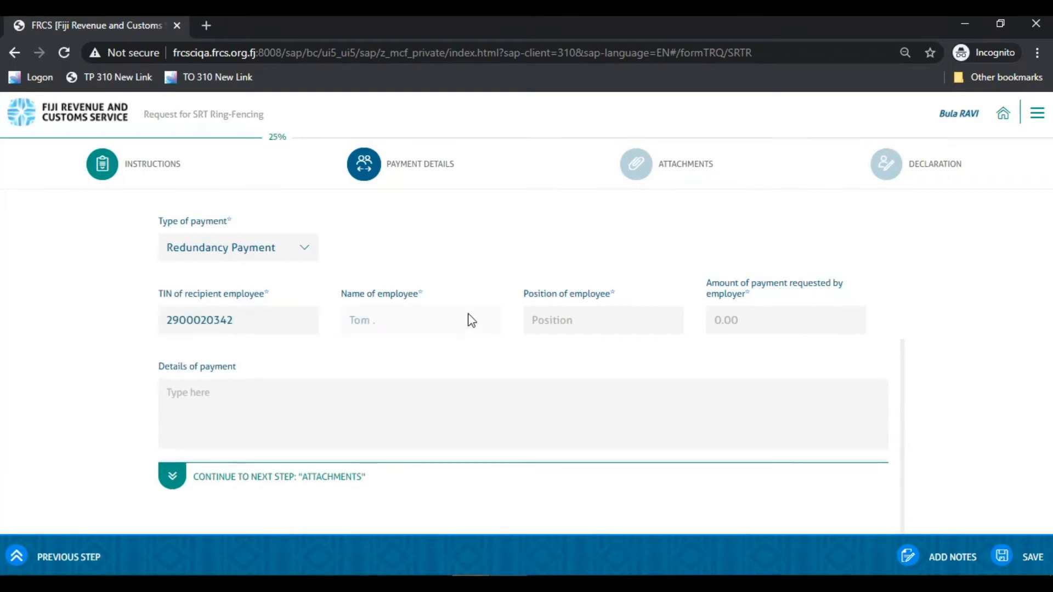
click(602, 320)
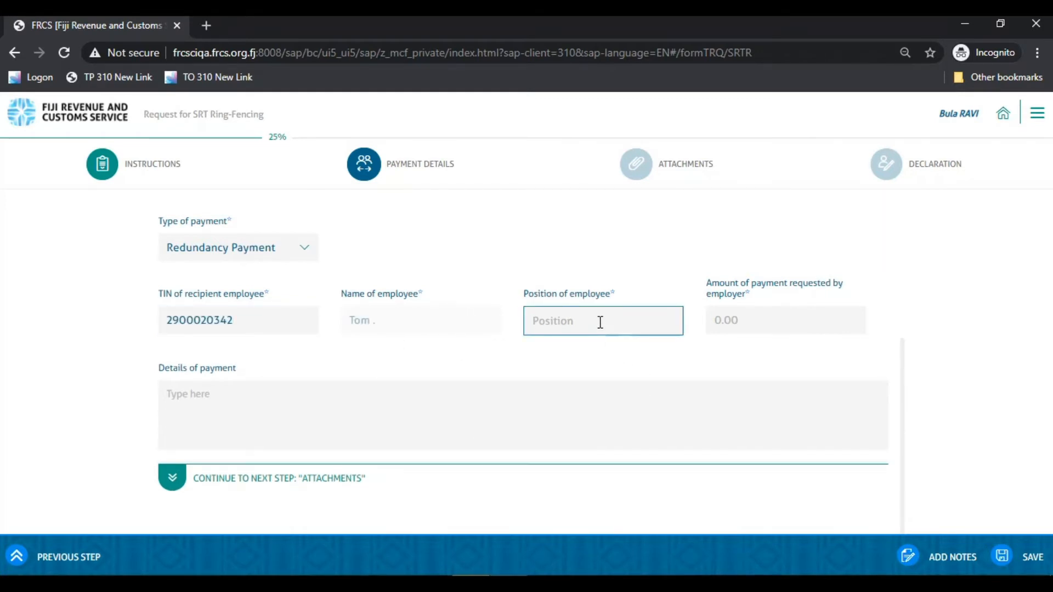
text(Man)
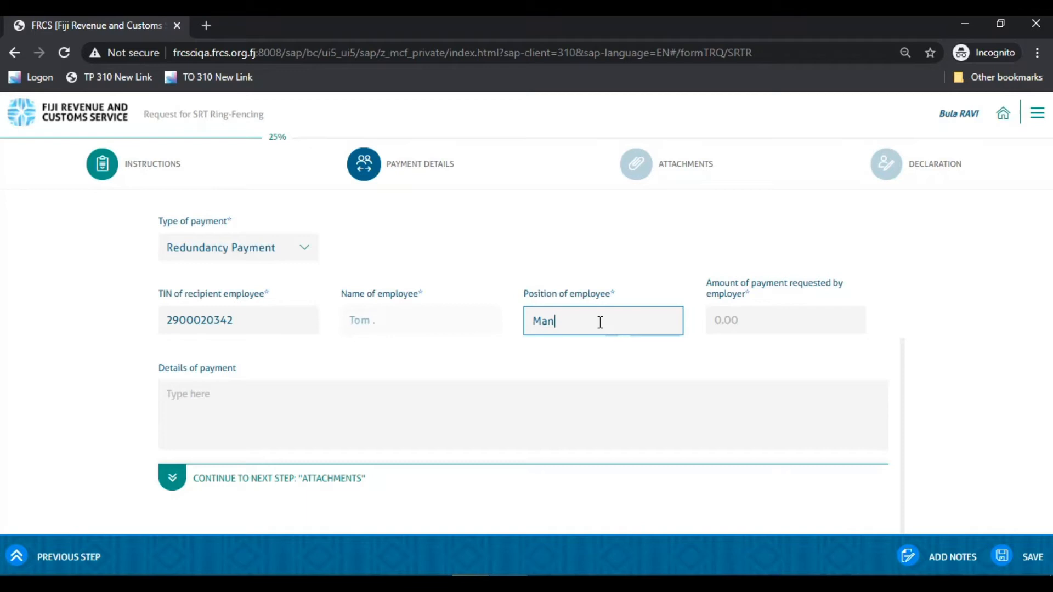
text(ager)
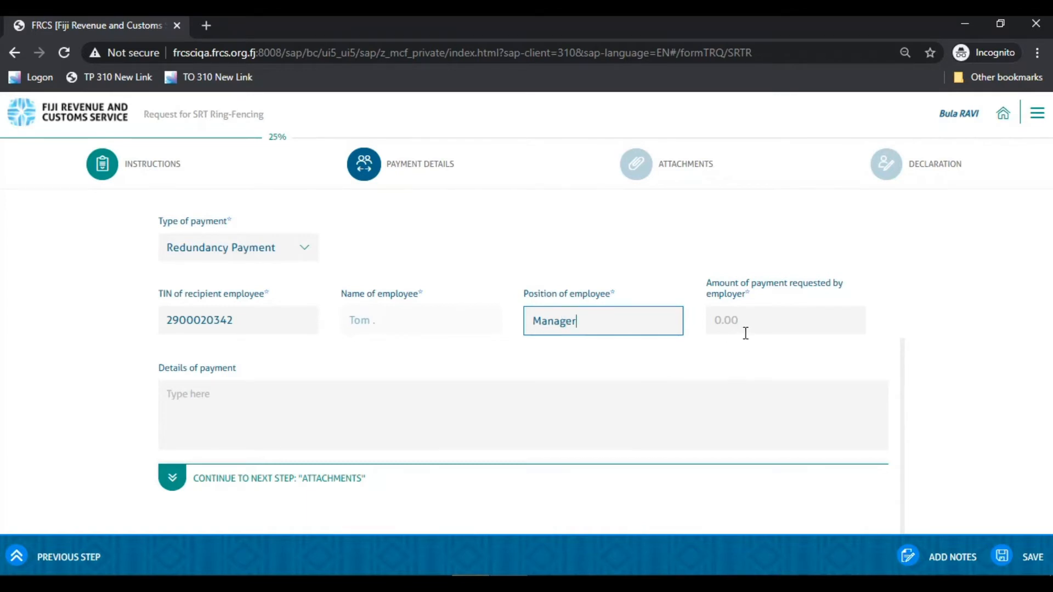
Enter amount 10000 with details 'Position not required' and continue to Attachments
click(785, 321)
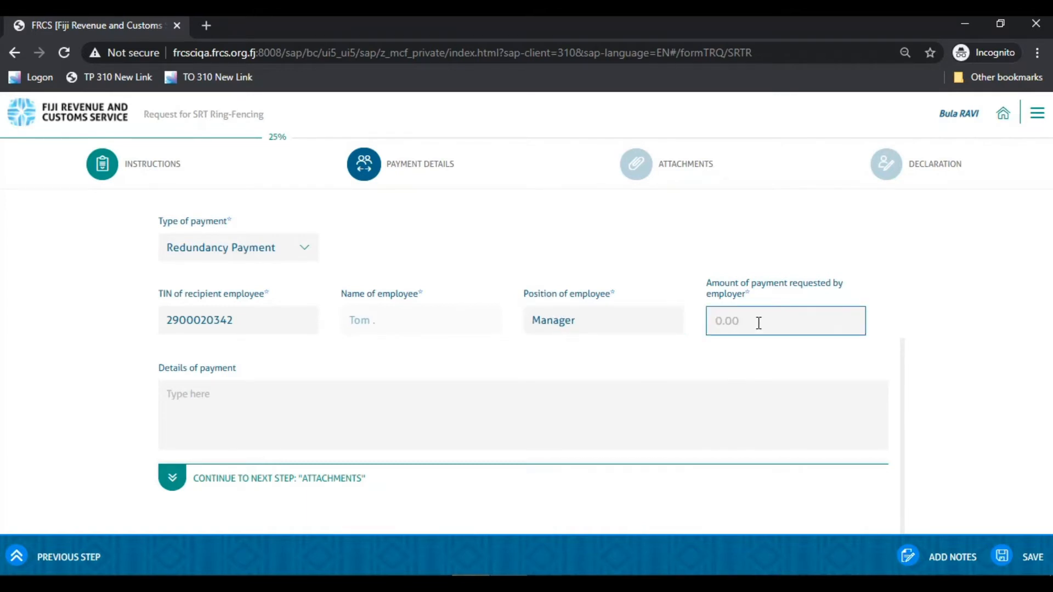
text(10000)
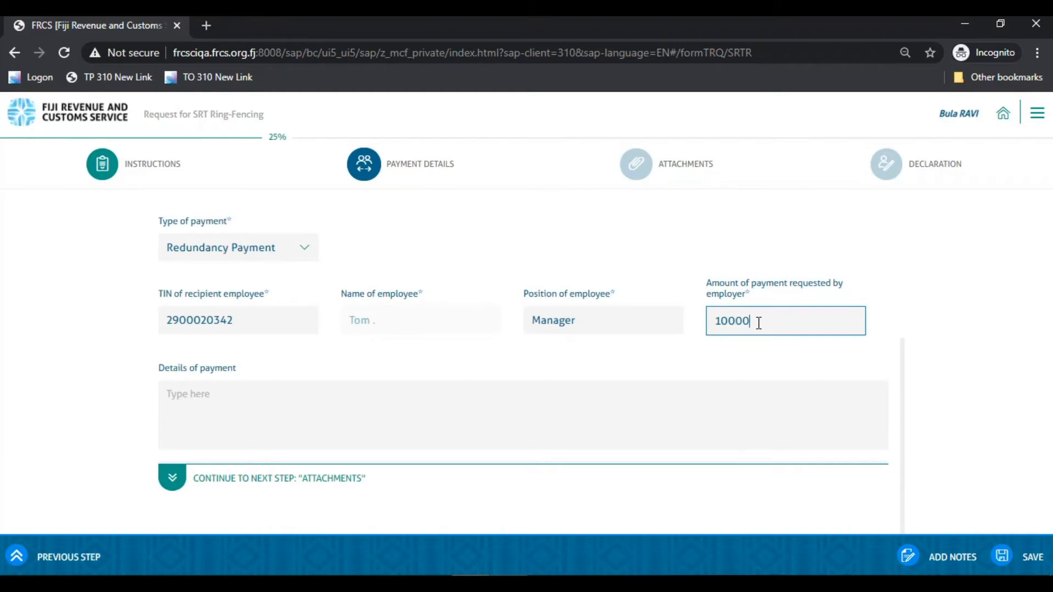
text(Position not required)
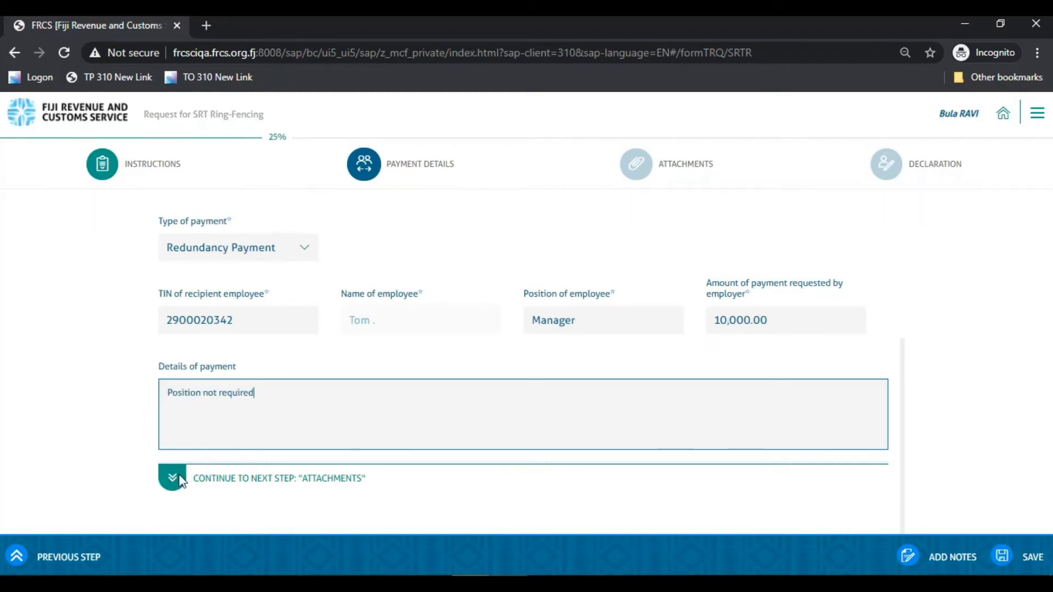
click(172, 478)
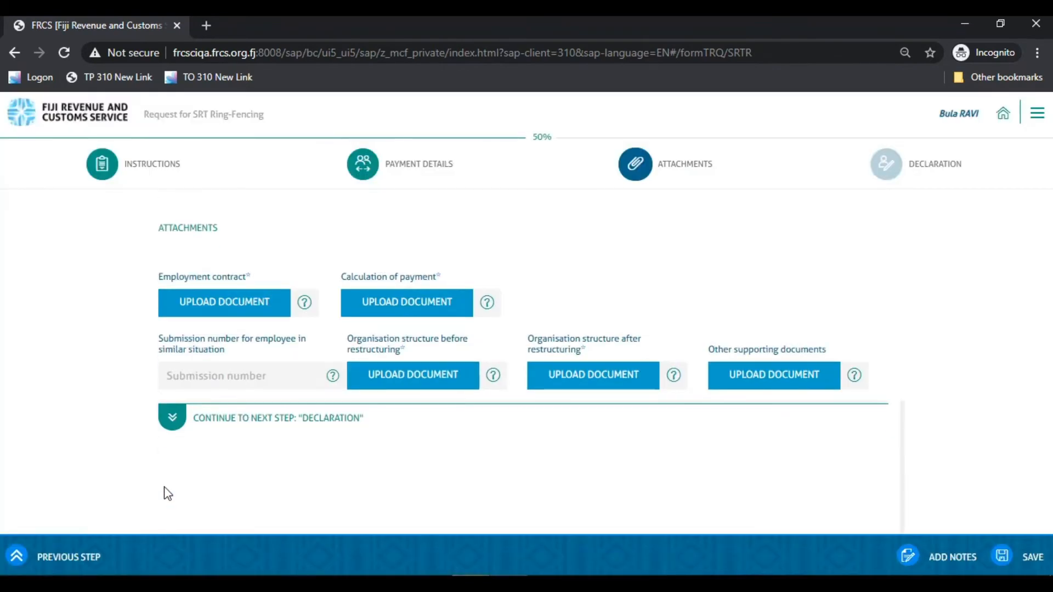
mouse_move(681, 221)
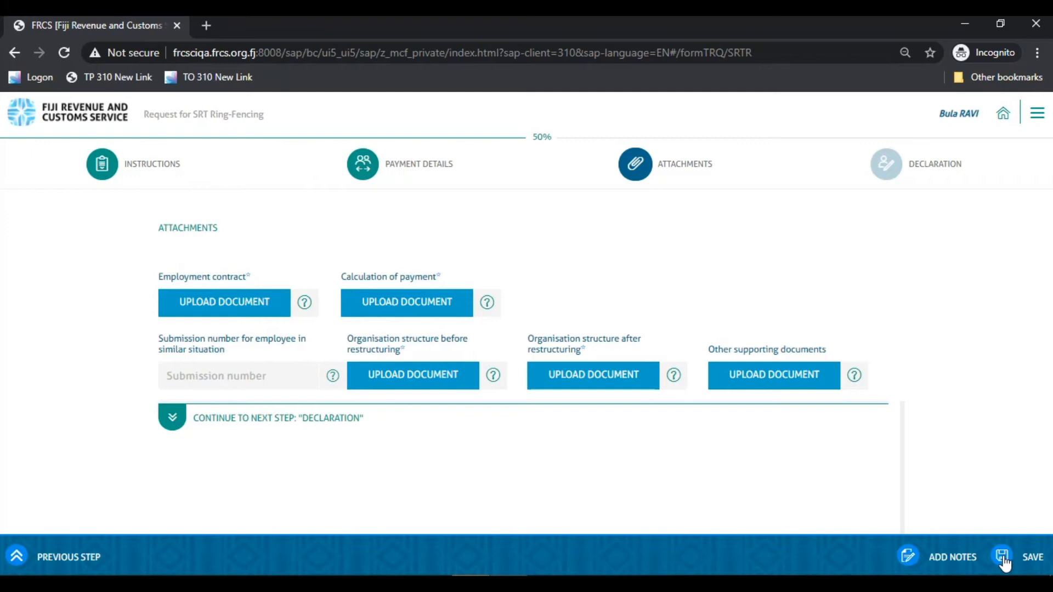
mouse_move(992, 560)
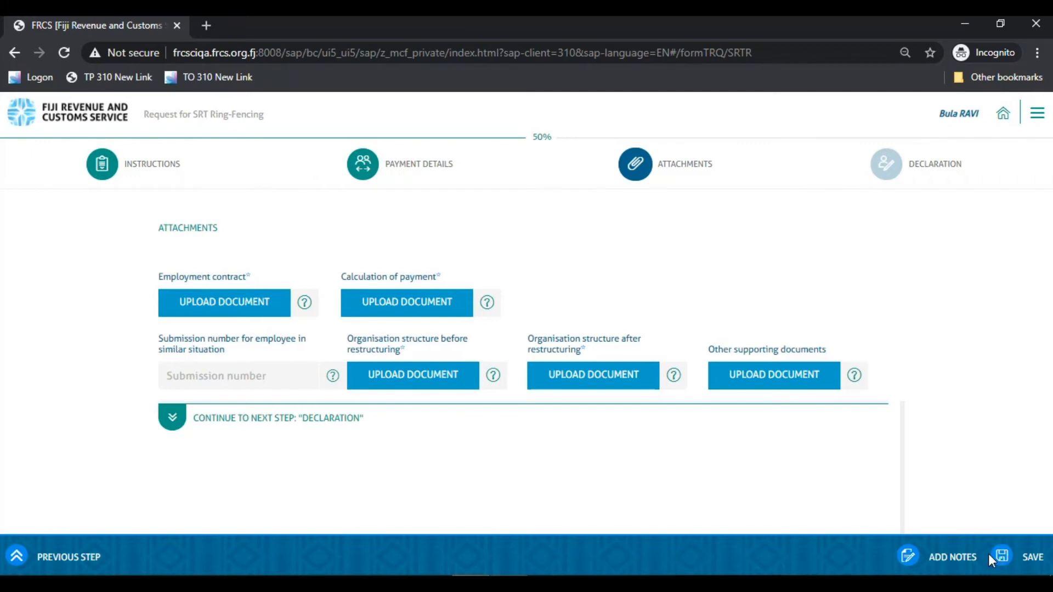
Save the request and upload the employment contract and pre- and post-restructuring organisation structures
click(1001, 557)
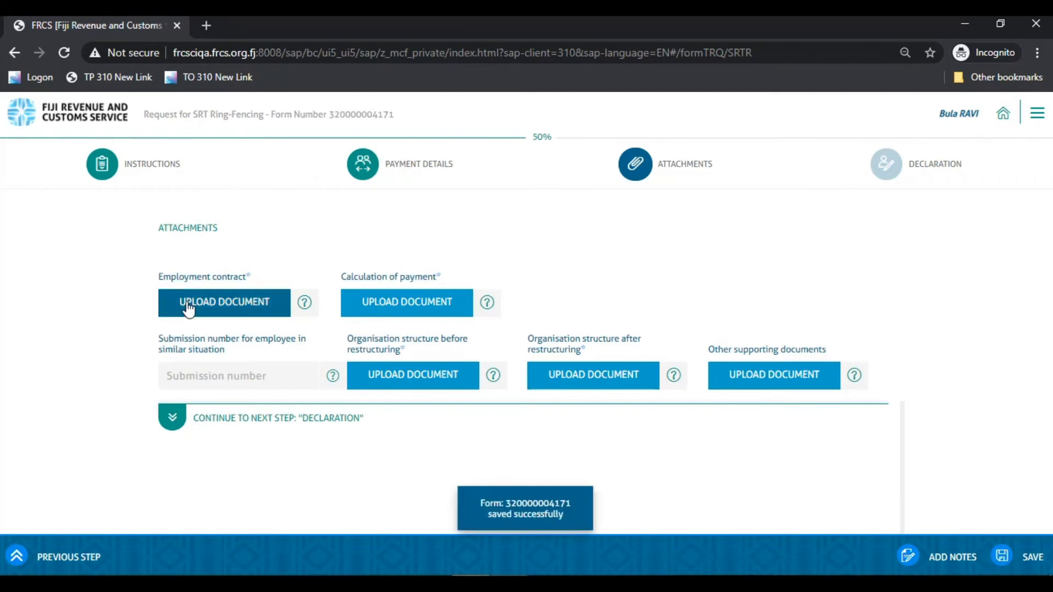
click(224, 302)
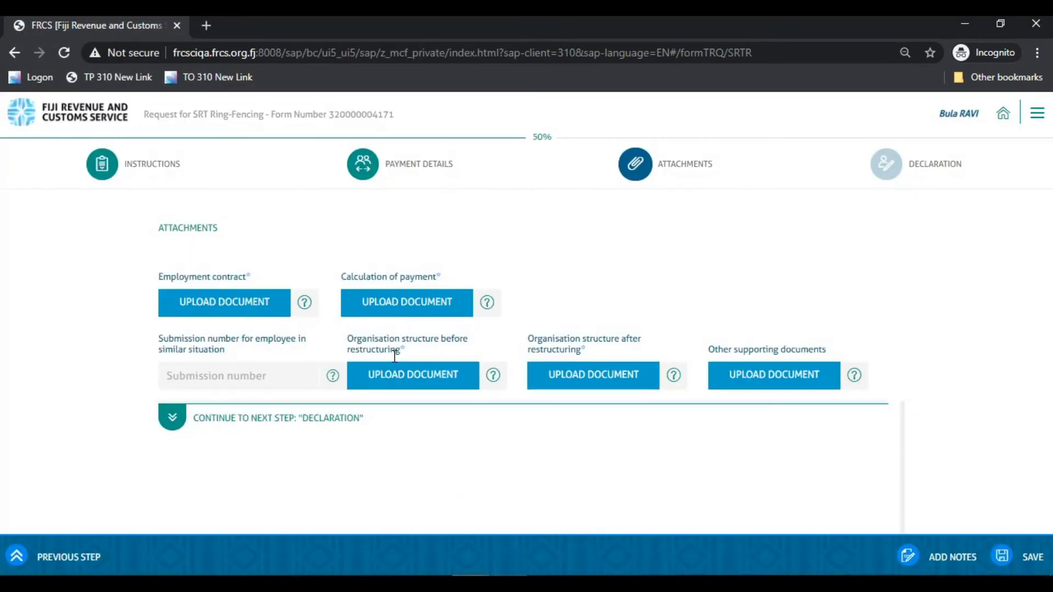
click(406, 303)
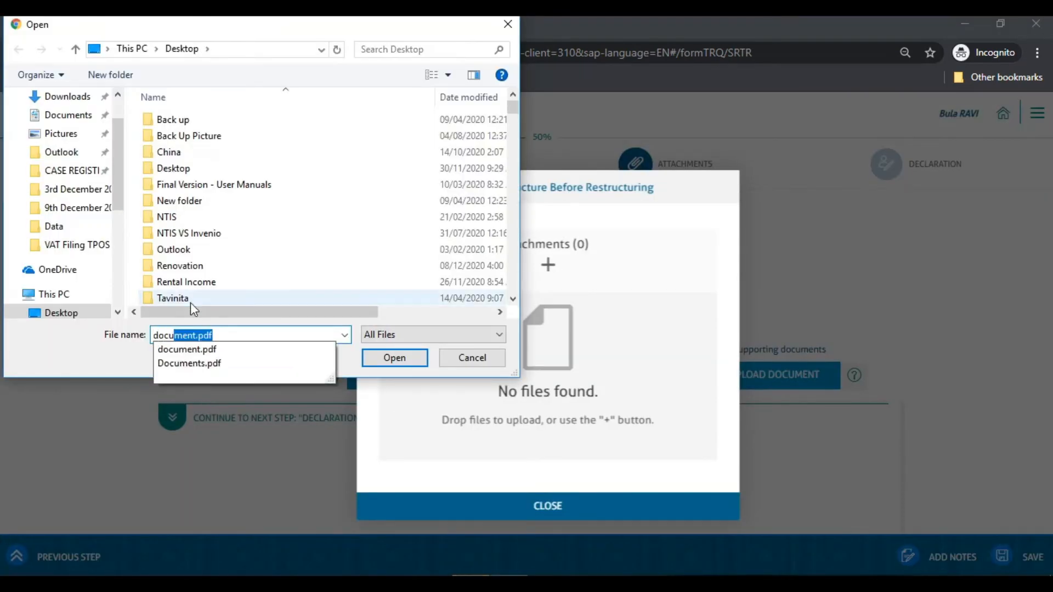
click(471, 357)
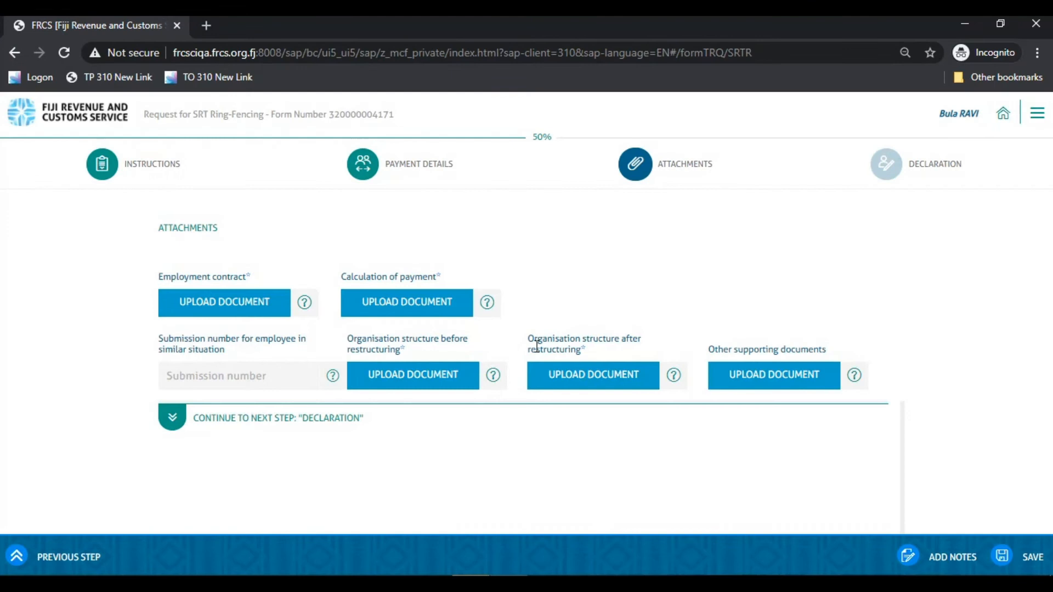
click(592, 375)
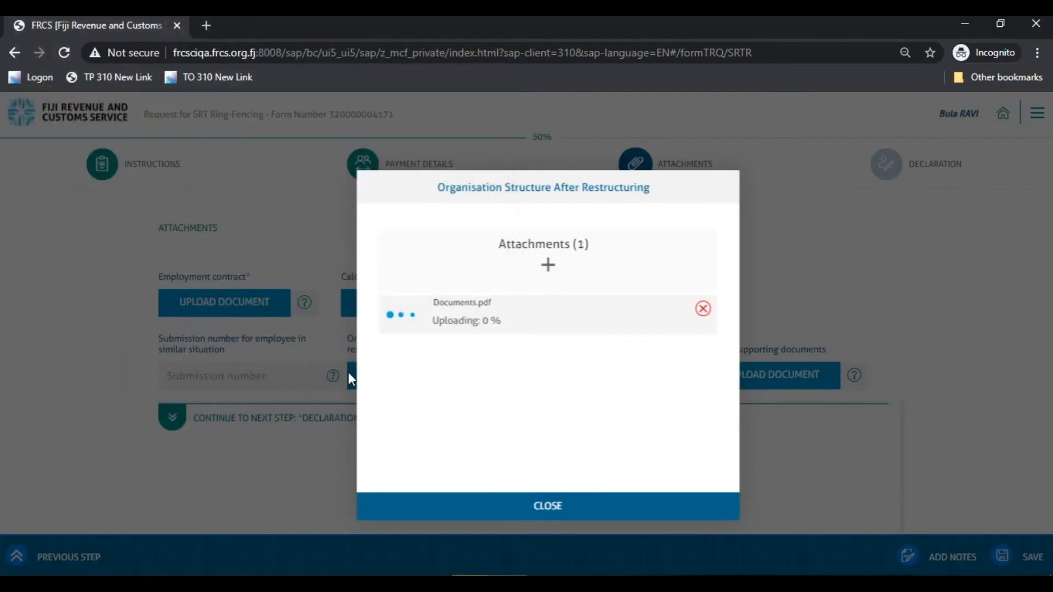
click(546, 505)
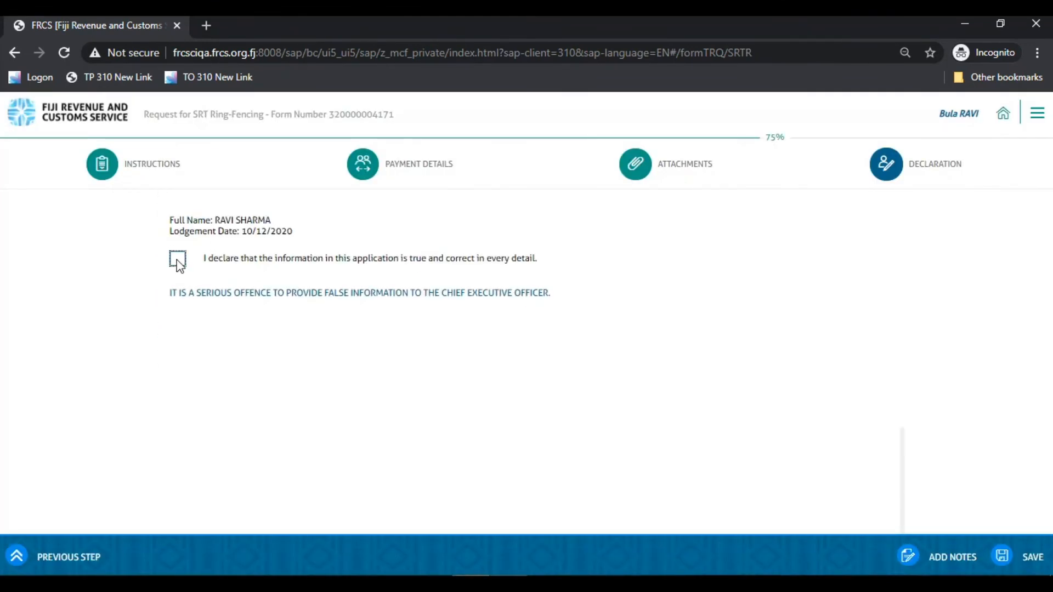
Declare the application information true and correct and submit the ring-fencing request
click(178, 259)
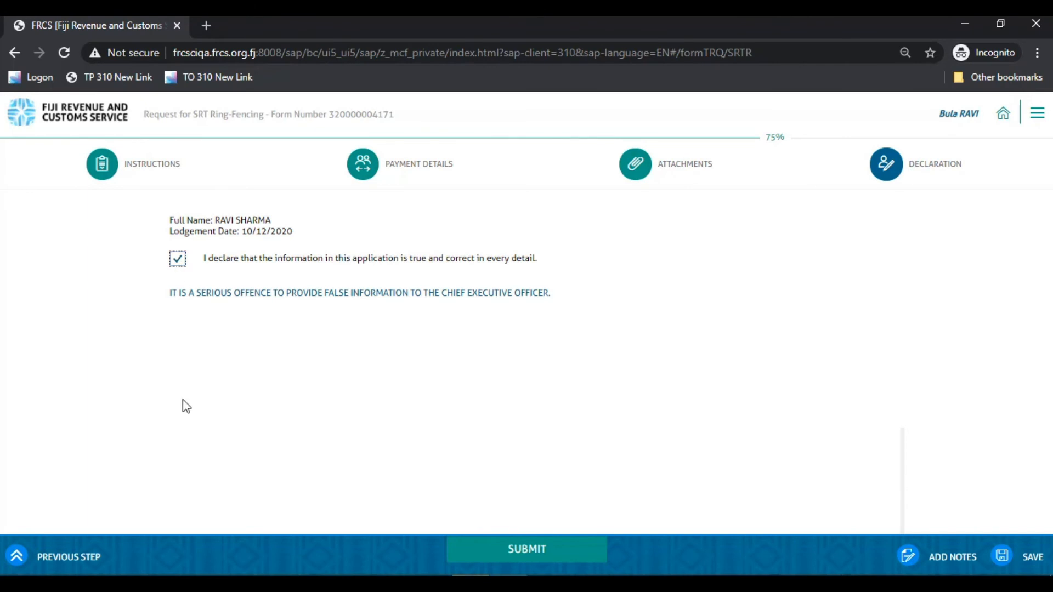
click(525, 548)
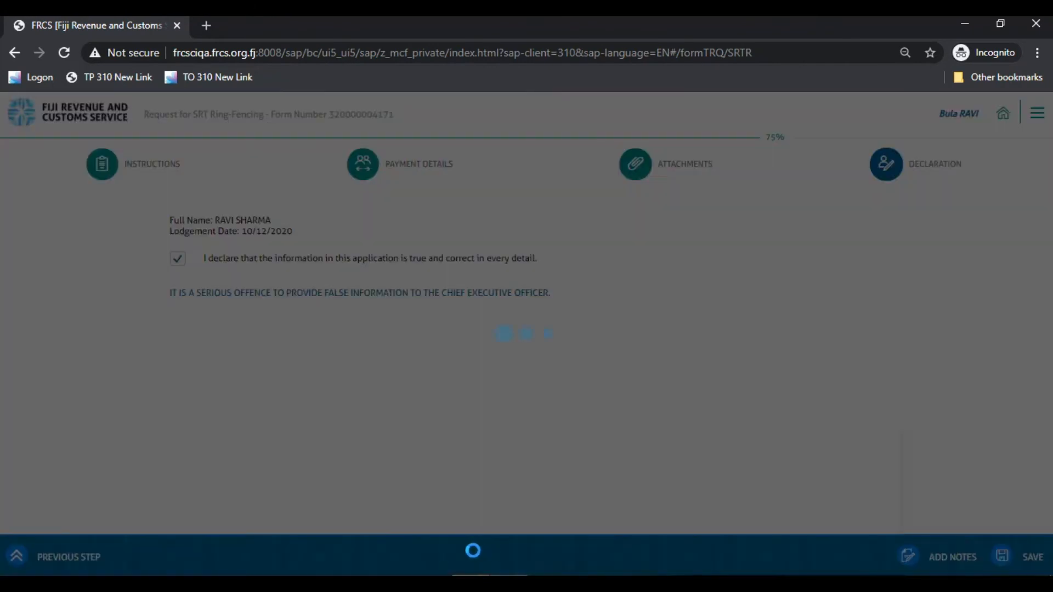